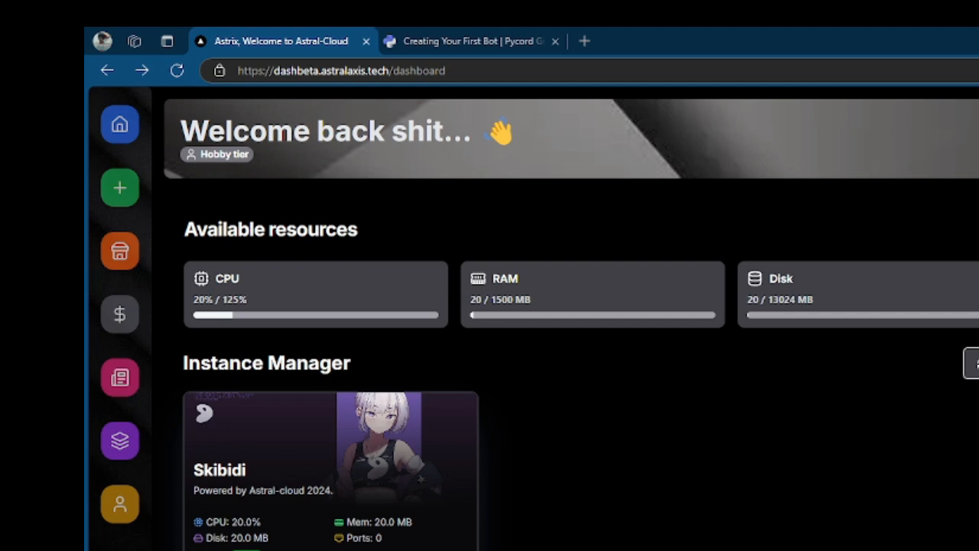
pyautogui.moveTo(119, 187)
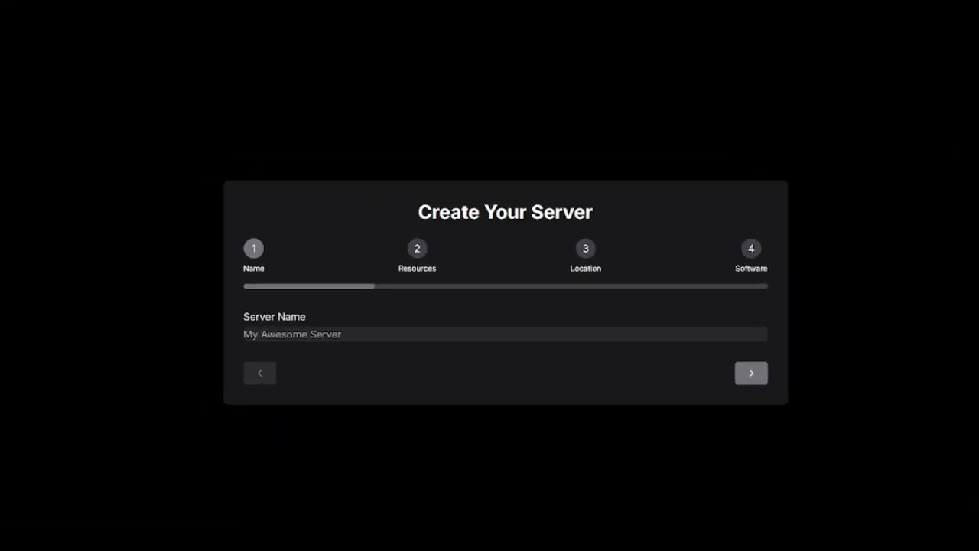
# Step: Name the server 'Cool server' and advance to the Resources step
pyautogui.write('Skibidi')
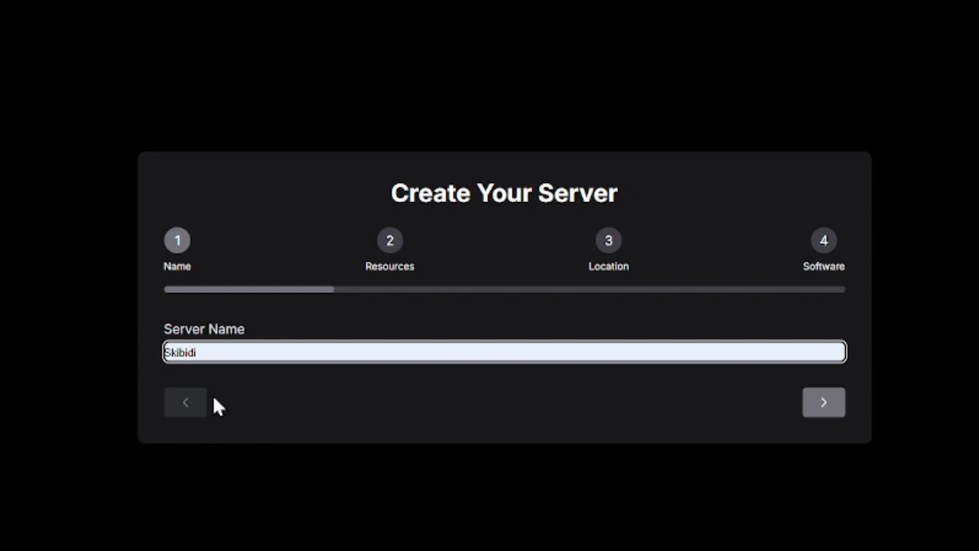
pyautogui.write('Cool server')
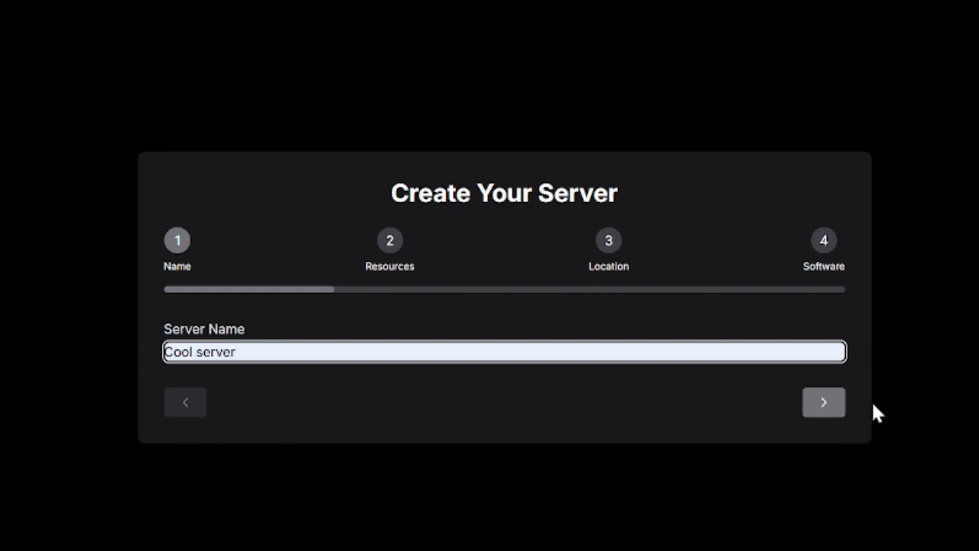
pyautogui.click(824, 401)
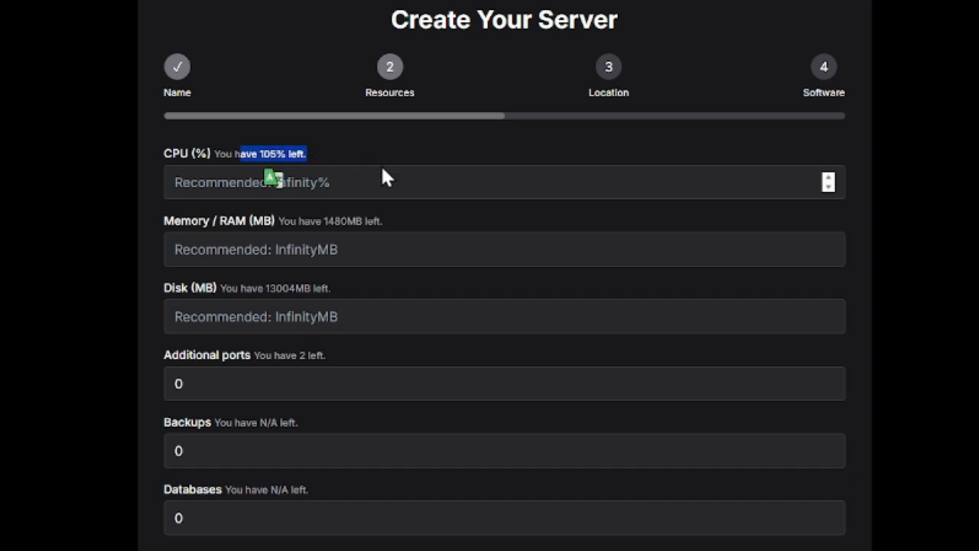
# Step: Enter 75% CPU and 200000 as the memory amount
pyautogui.click(505, 182)
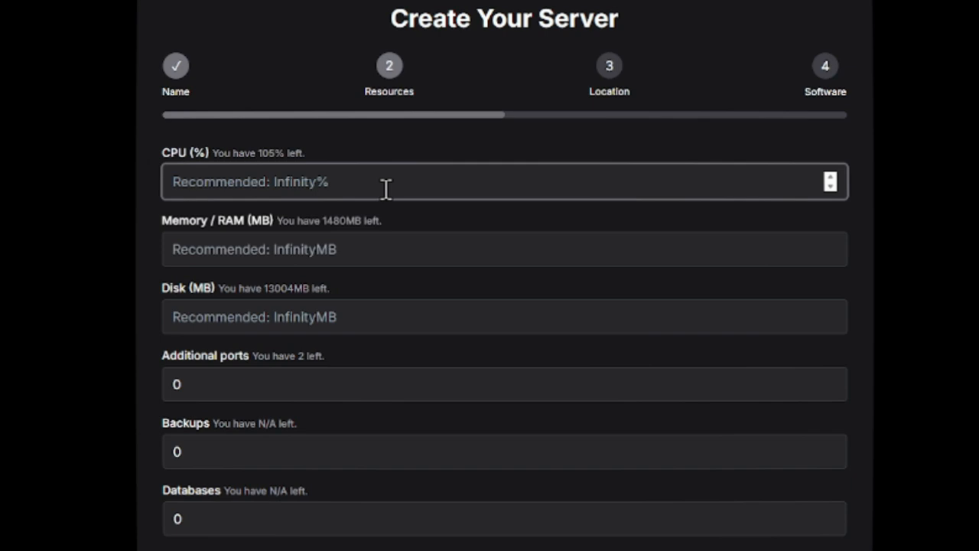
pyautogui.write('75')
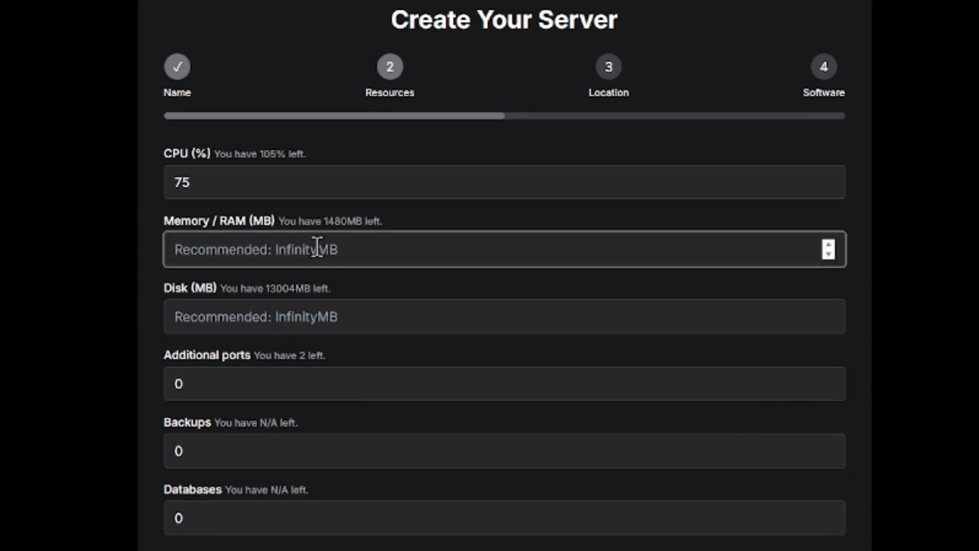
pyautogui.write('200000')
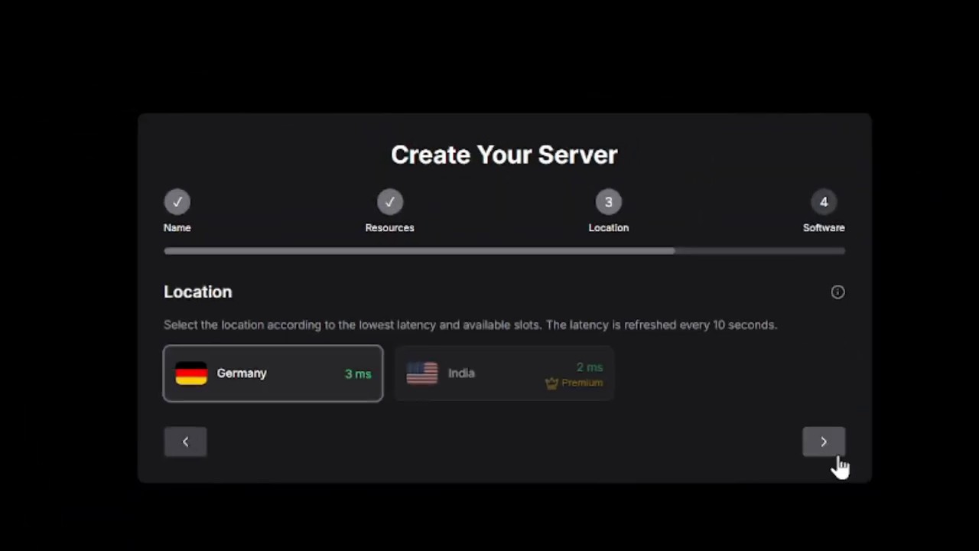
# Step: Continue with Germany as location, then dismiss the insufficient RAM error
pyautogui.click(823, 442)
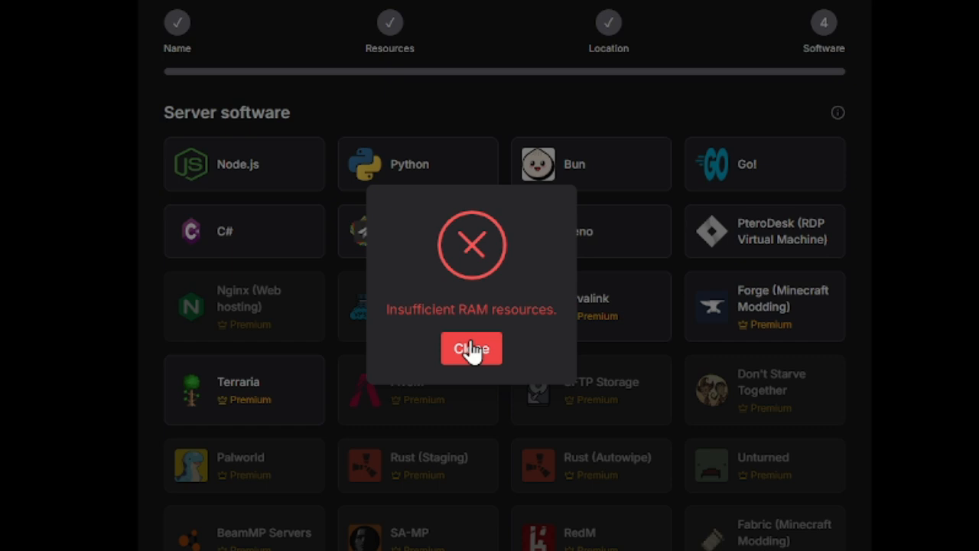
pyautogui.click(471, 349)
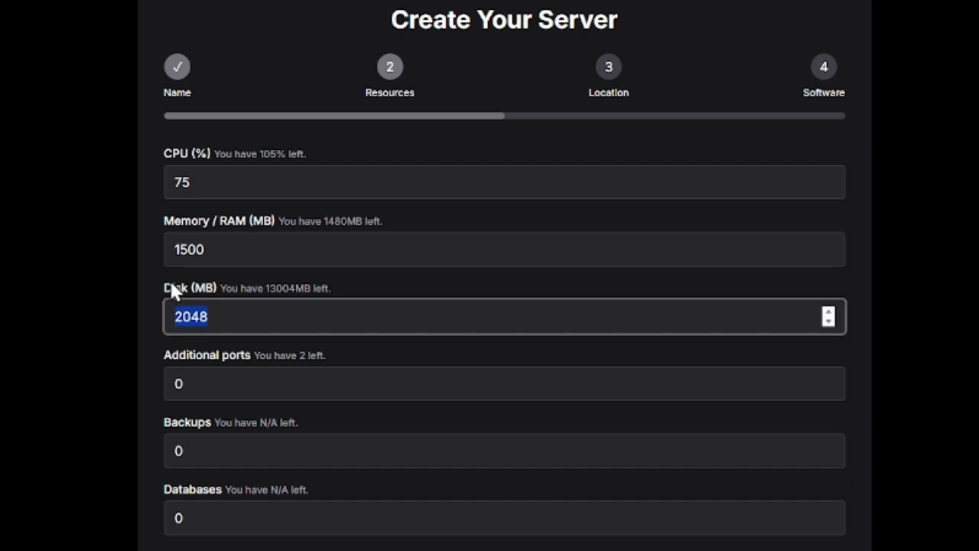
# Step: Change the server's memory to 512 MB
pyautogui.click(505, 249)
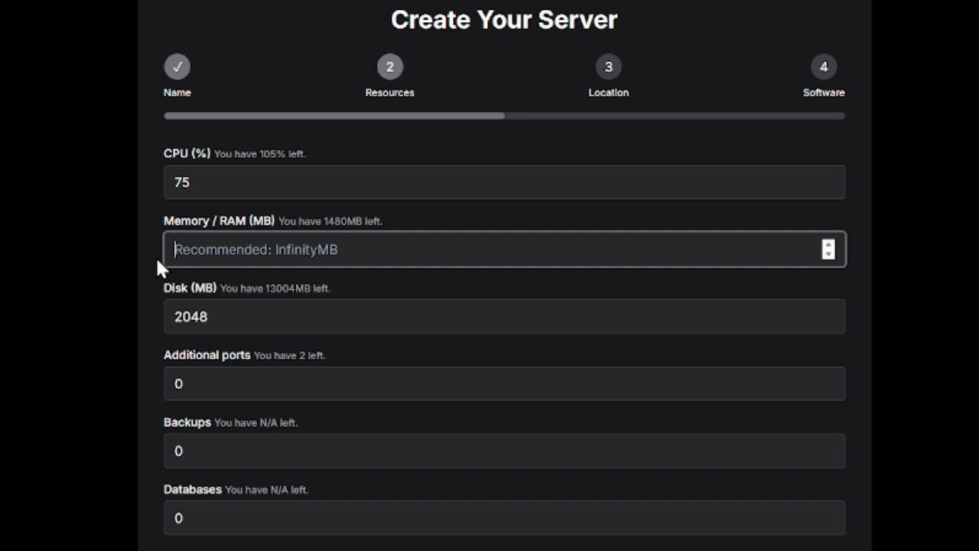
pyautogui.write('512')
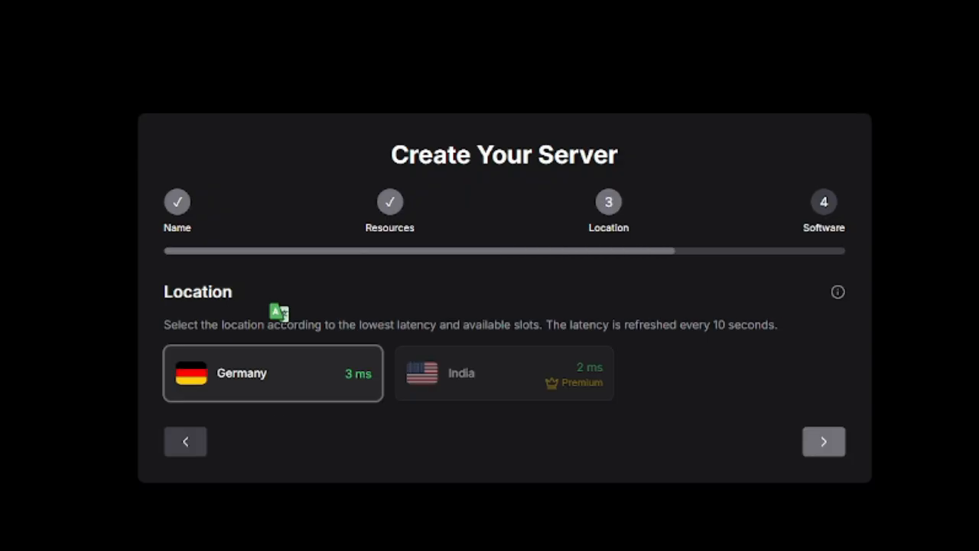
# Step: Choose Python as server software and open the created server's management page
pyautogui.click(823, 442)
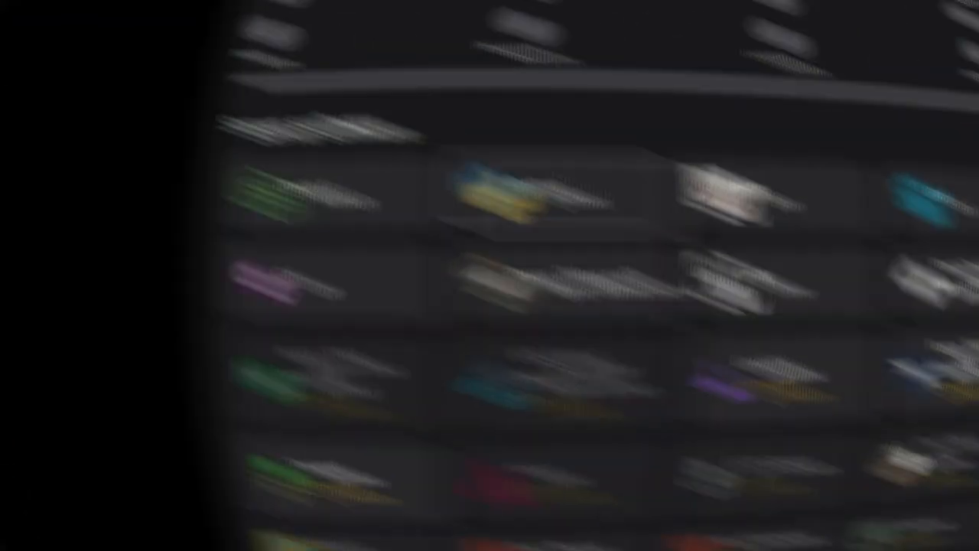
pyautogui.click(857, 474)
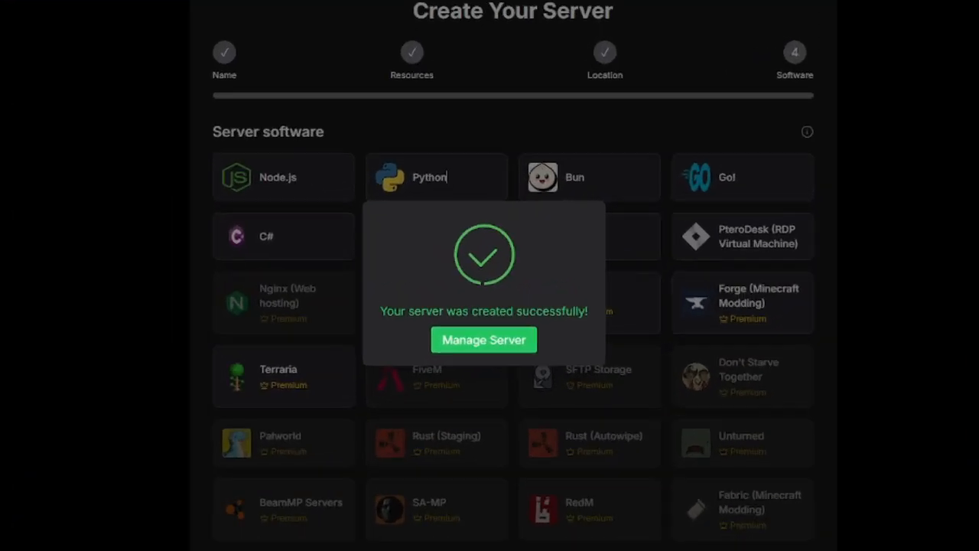
pyautogui.click(484, 339)
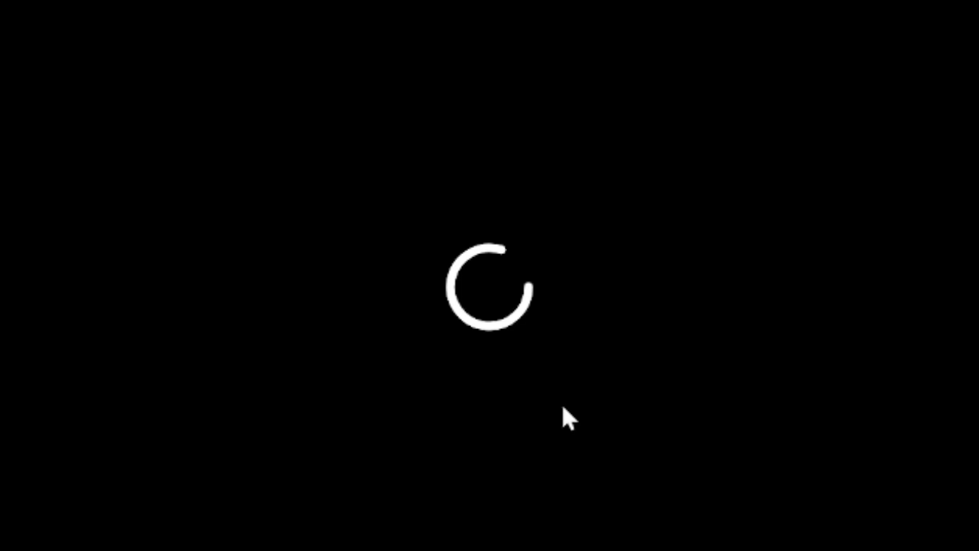
pyautogui.moveTo(654, 458)
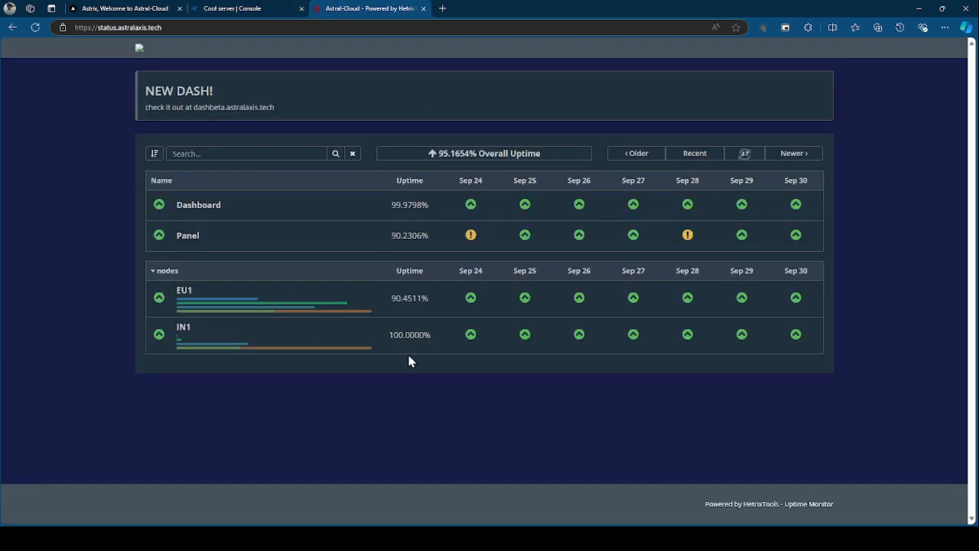
# Step: Return to the dashboard tab showing Cool server online with 75% CPU, 512 MB
pyautogui.click(122, 8)
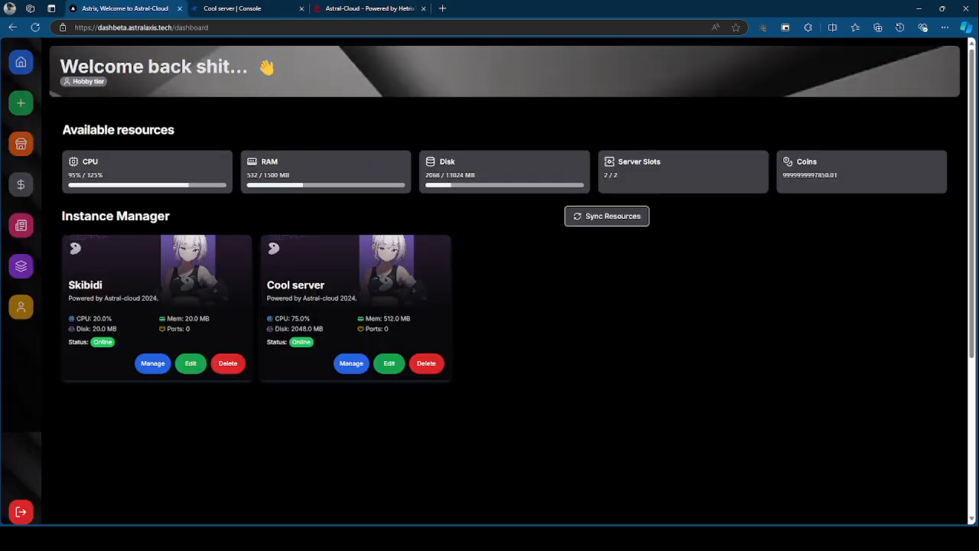